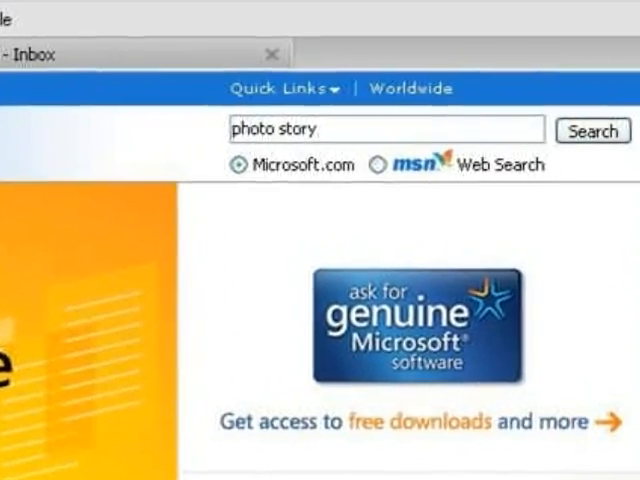
# Step: Search Microsoft.com for 'photo story' to reach the Photo Story 3 for Windows page
pyautogui.click(592, 132)
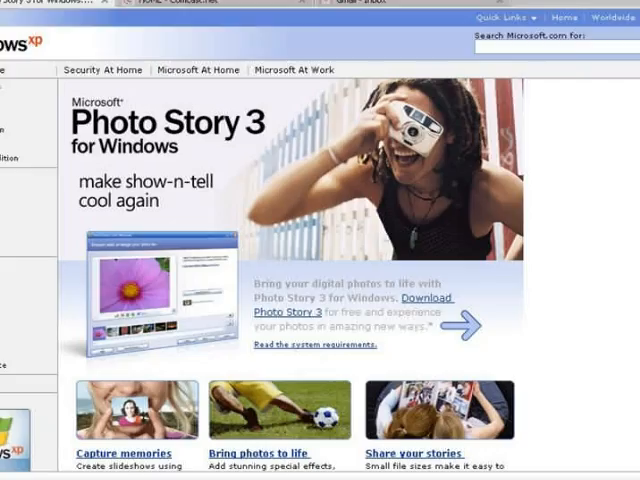
# Step: Scroll down the Photo Story 3 product page toward the download link
pyautogui.scroll(-3)
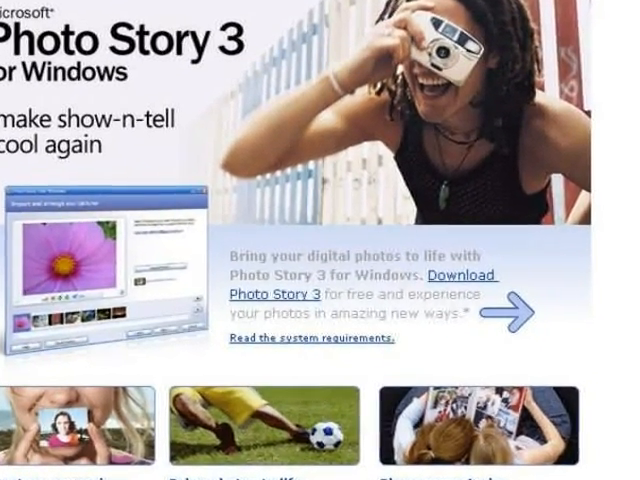
pyautogui.scroll(-3)
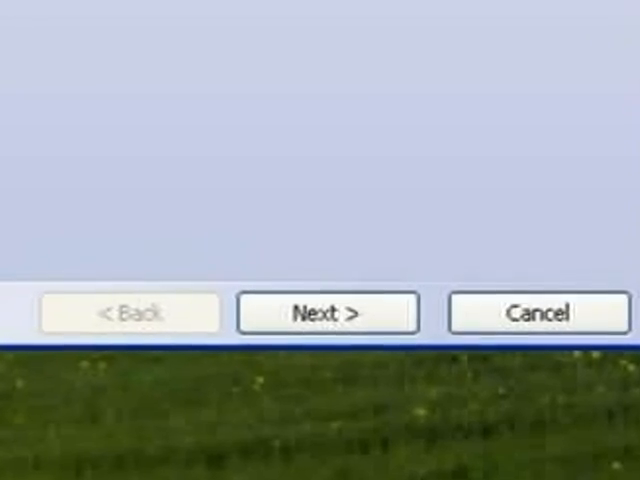
pyautogui.click(328, 312)
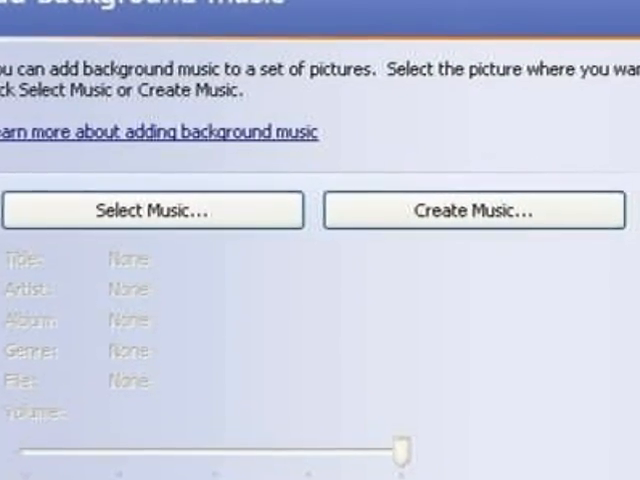
# Step: Launch Create Music from the background music step to compose custom music
pyautogui.click(474, 212)
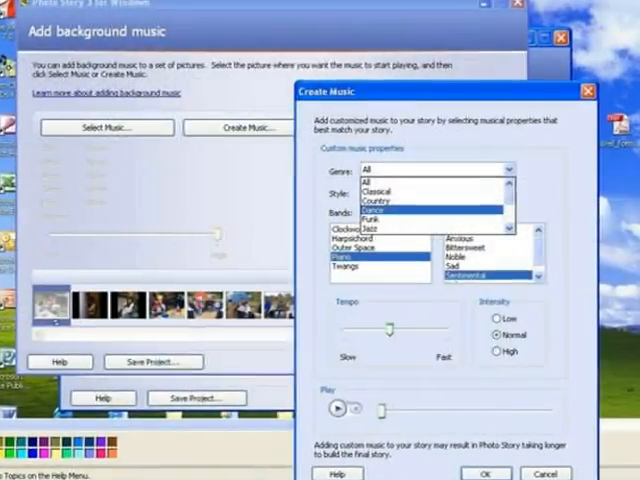